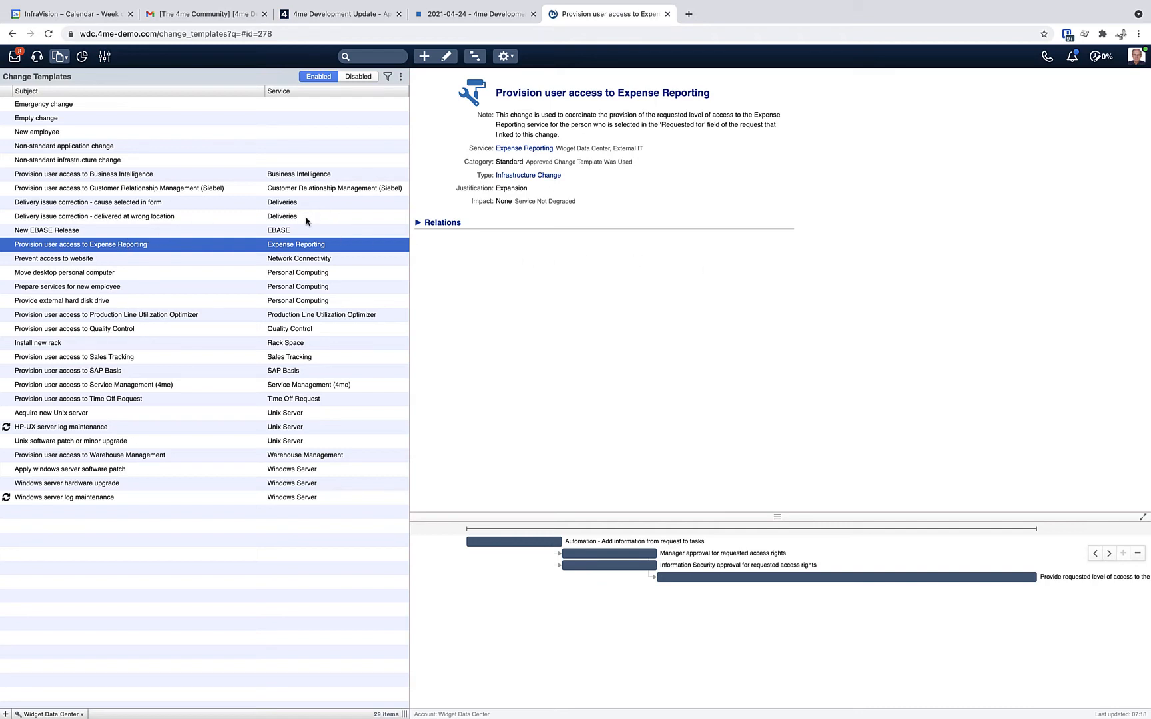
# Add 'Approval' and 'Registration' phases to the Expense Reporting template's task plan.
pyautogui.click(474, 57)
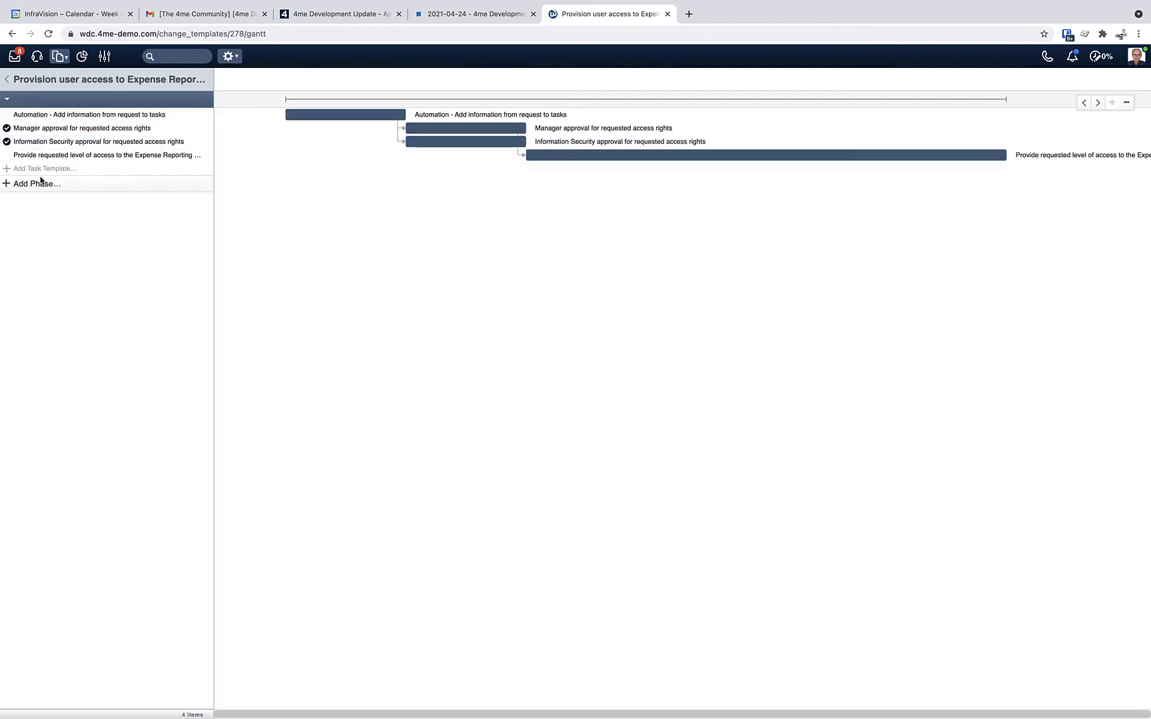
pyautogui.click(35, 184)
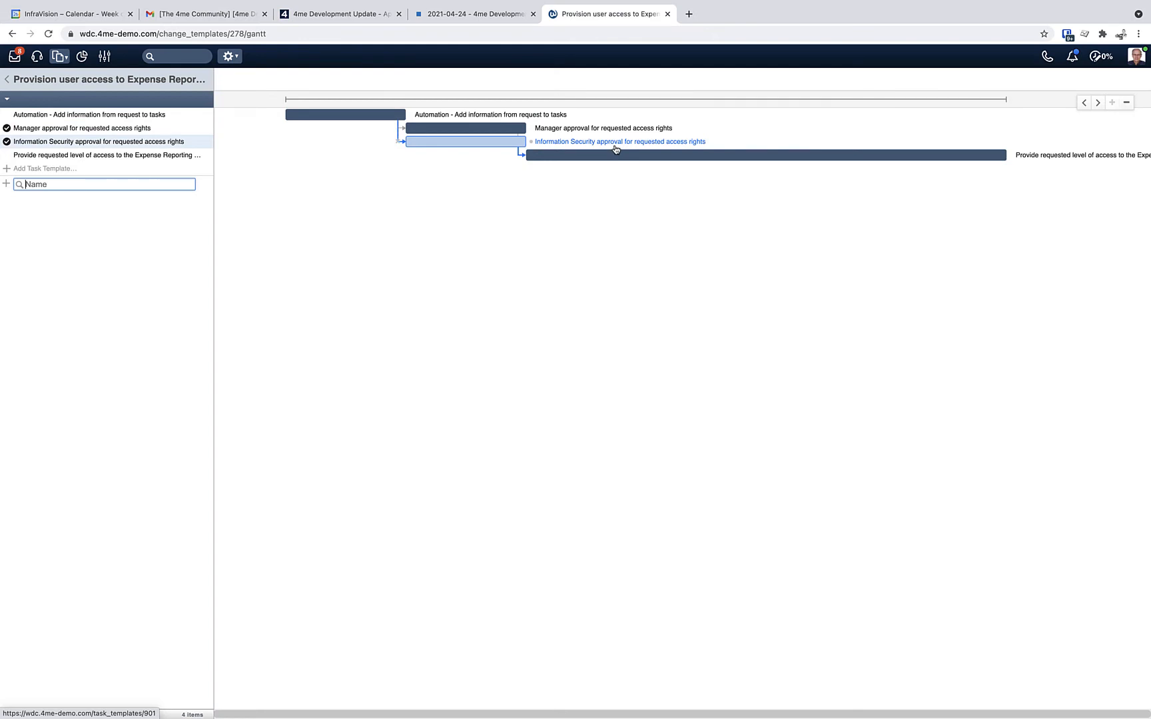
pyautogui.click(767, 155)
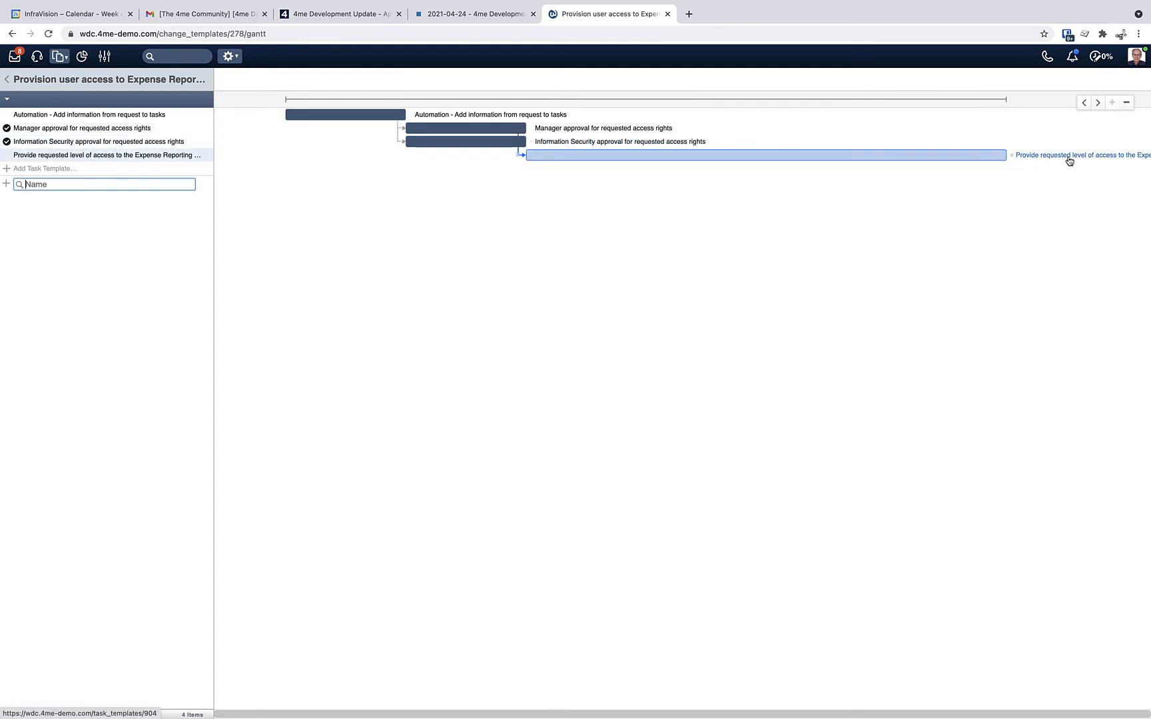
pyautogui.moveTo(1045, 159)
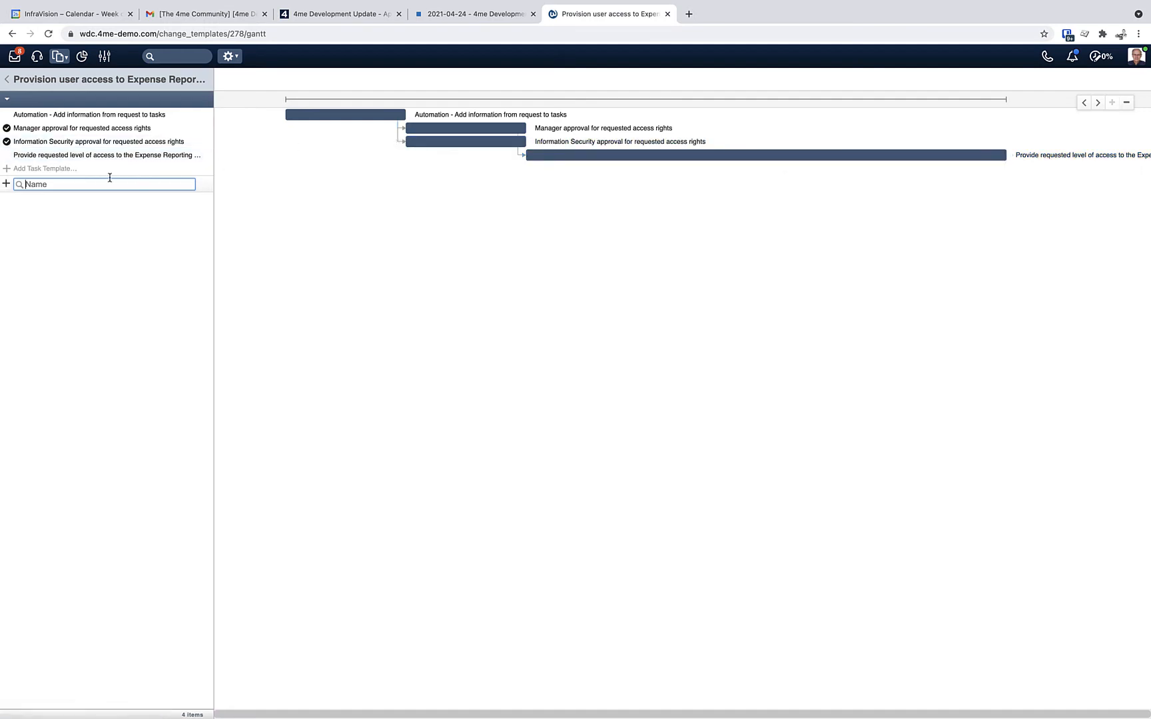
pyautogui.write('Approval')
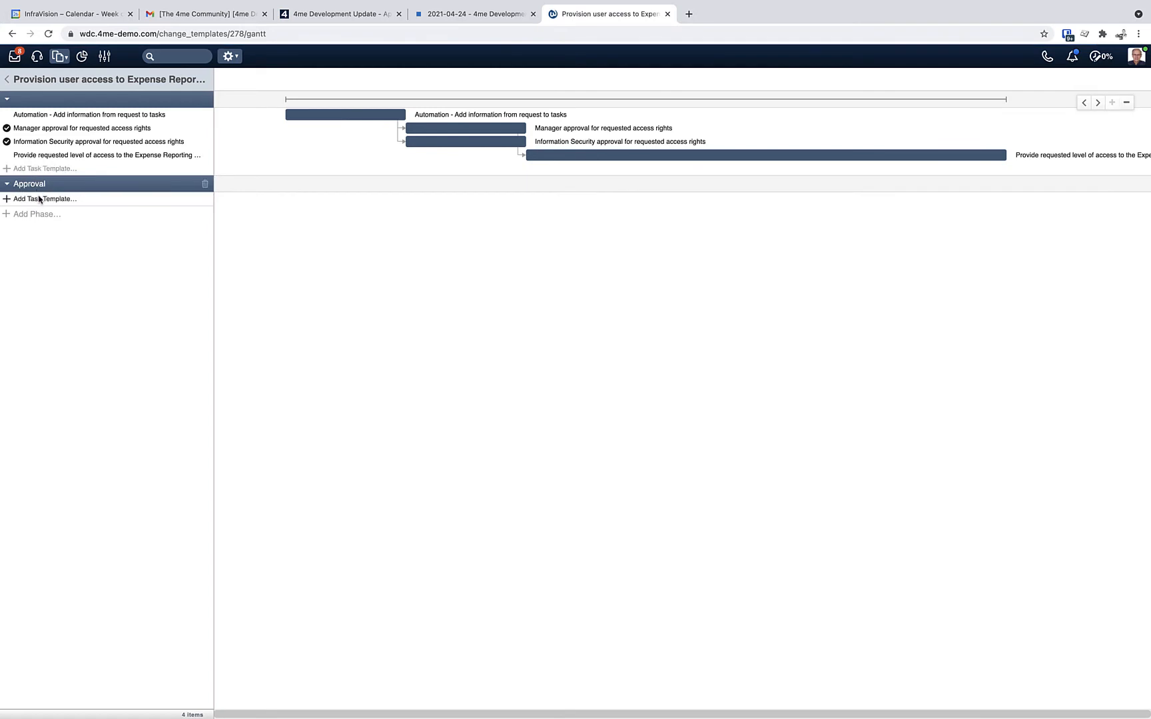
pyautogui.click(37, 214)
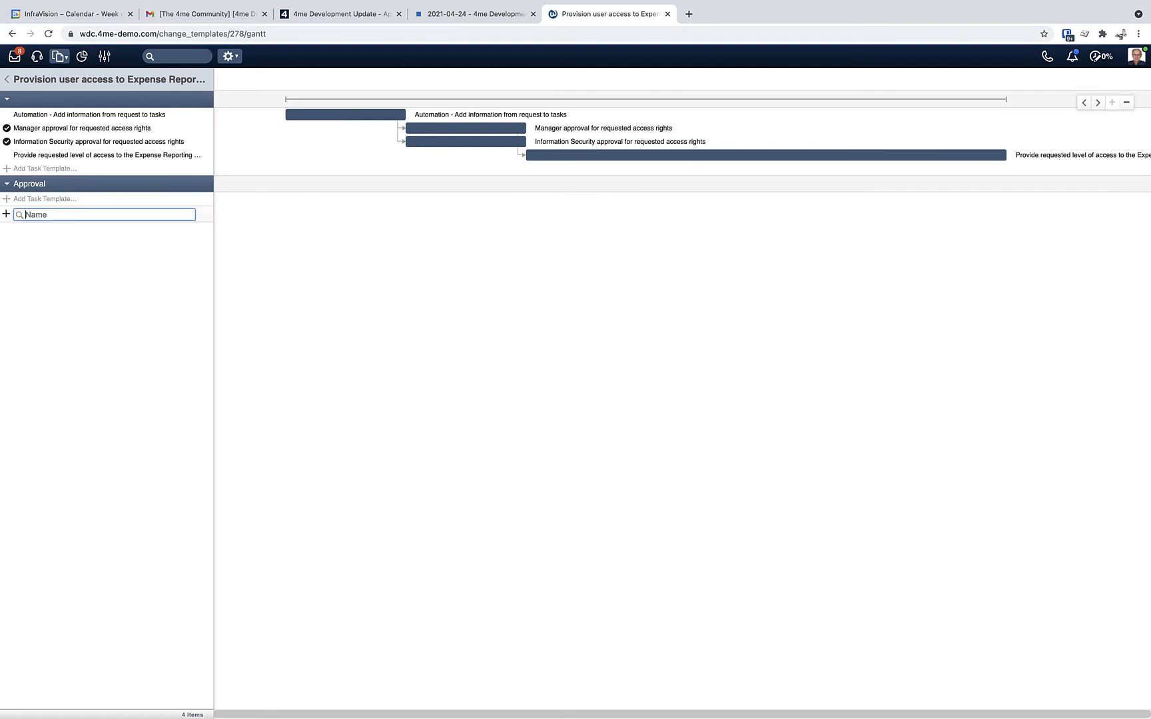
pyautogui.write('Registrat')
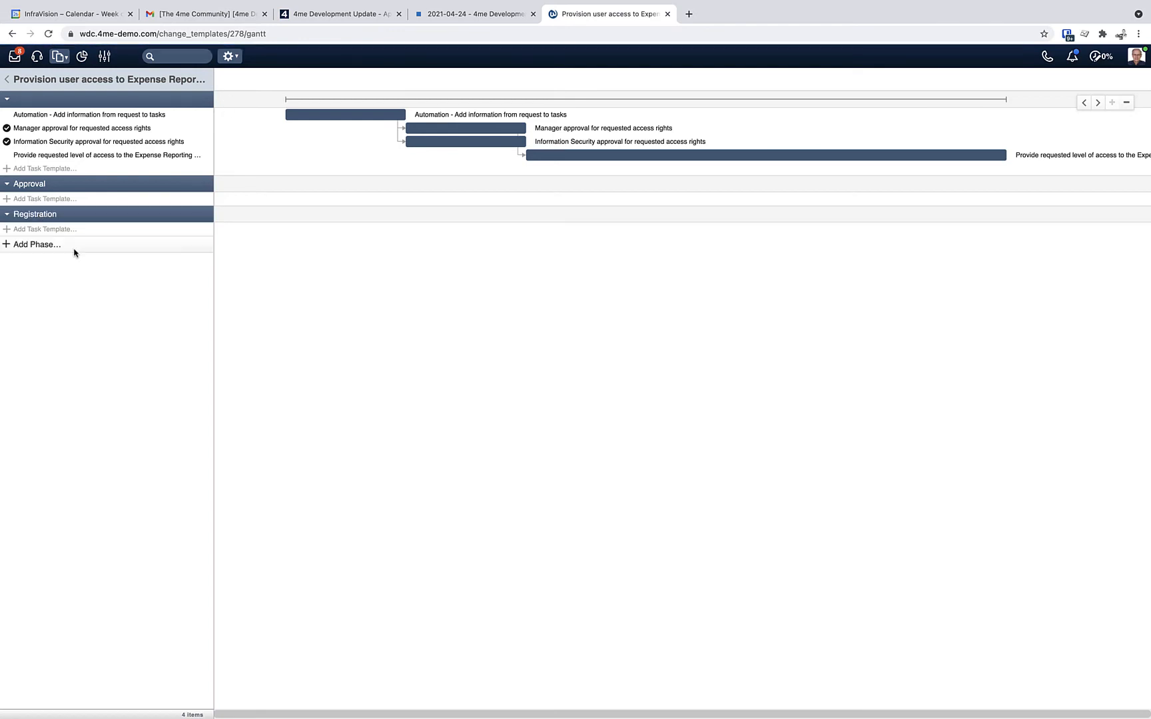
pyautogui.click(88, 115)
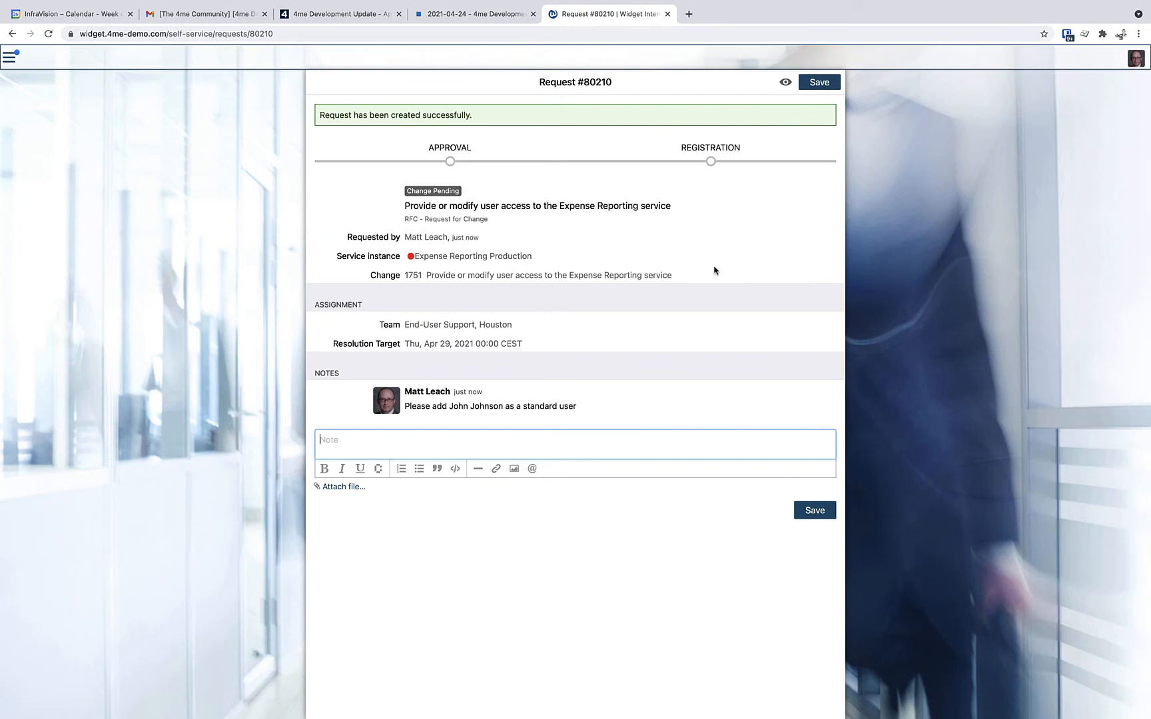
pyautogui.moveTo(570, 179)
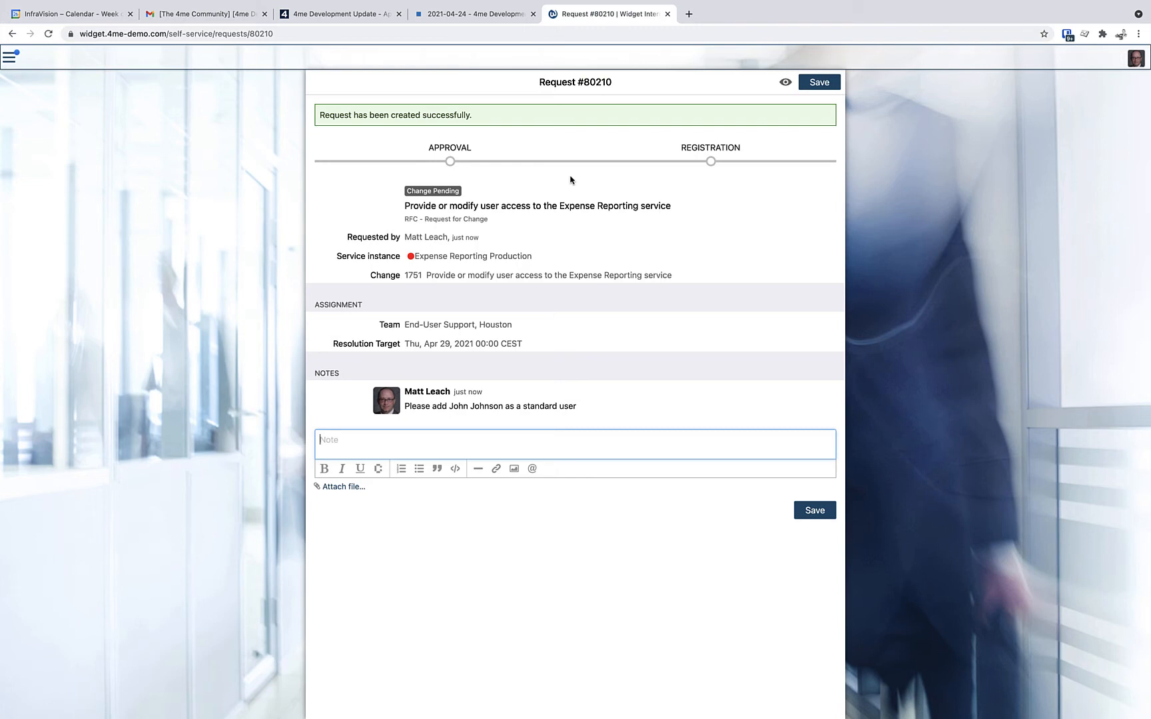
pyautogui.moveTo(459, 174)
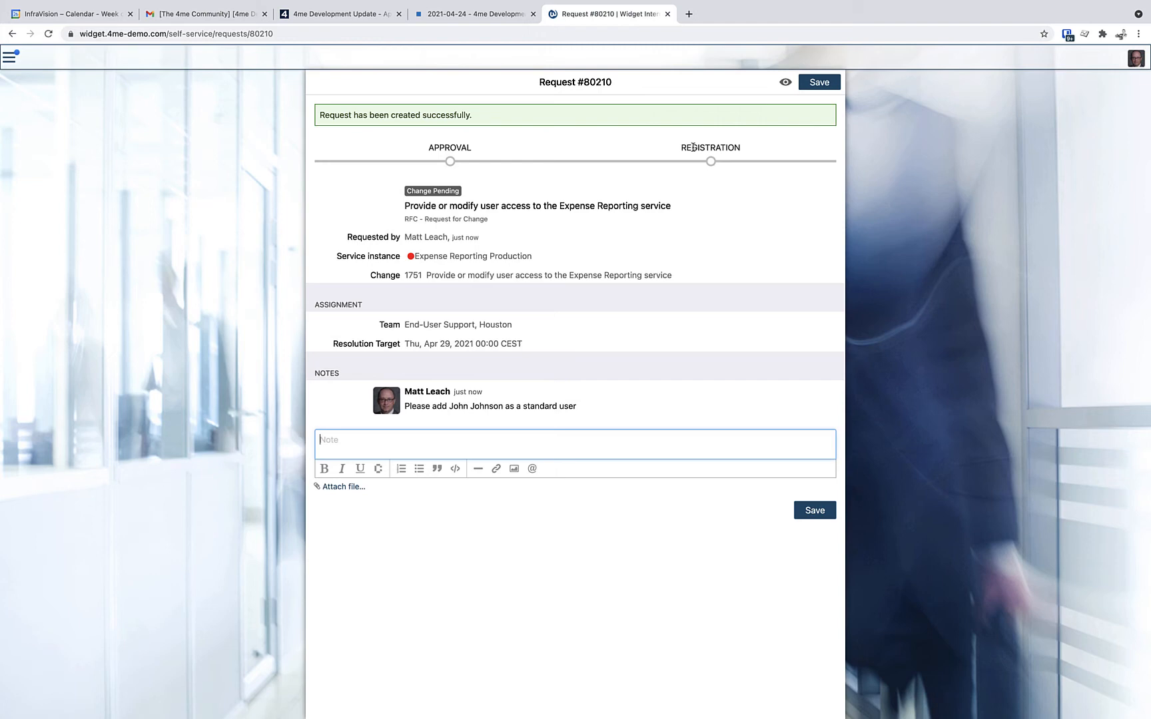
pyautogui.moveTo(533, 168)
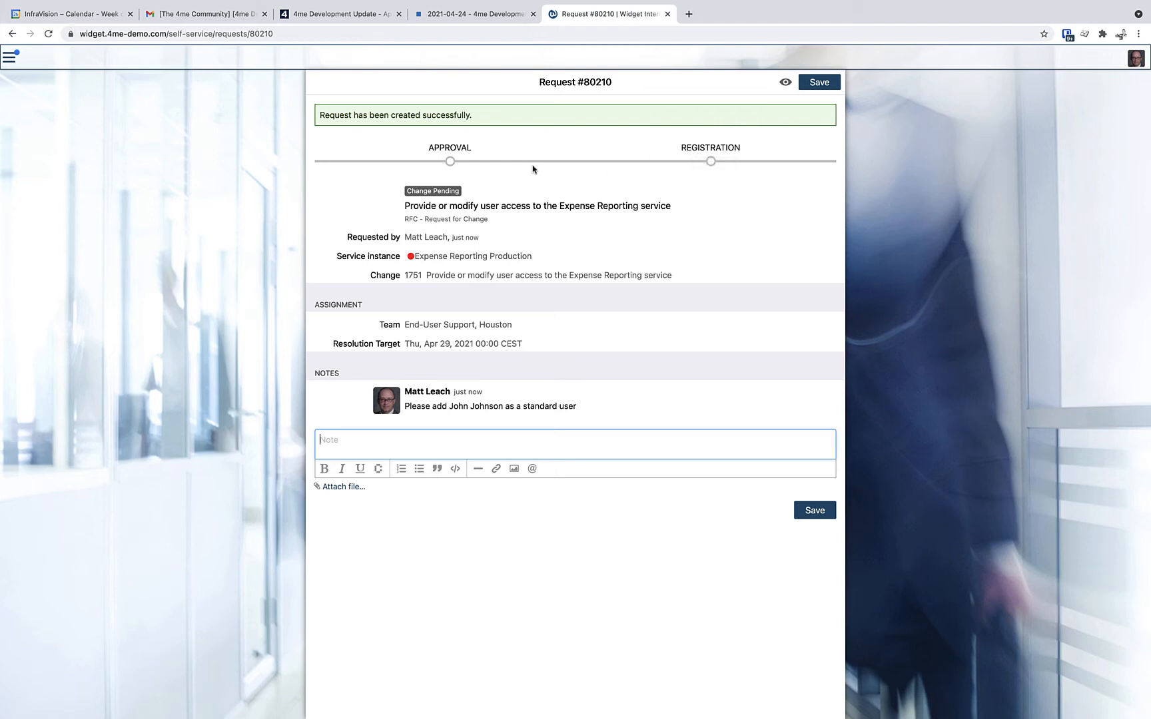
pyautogui.moveTo(758, 258)
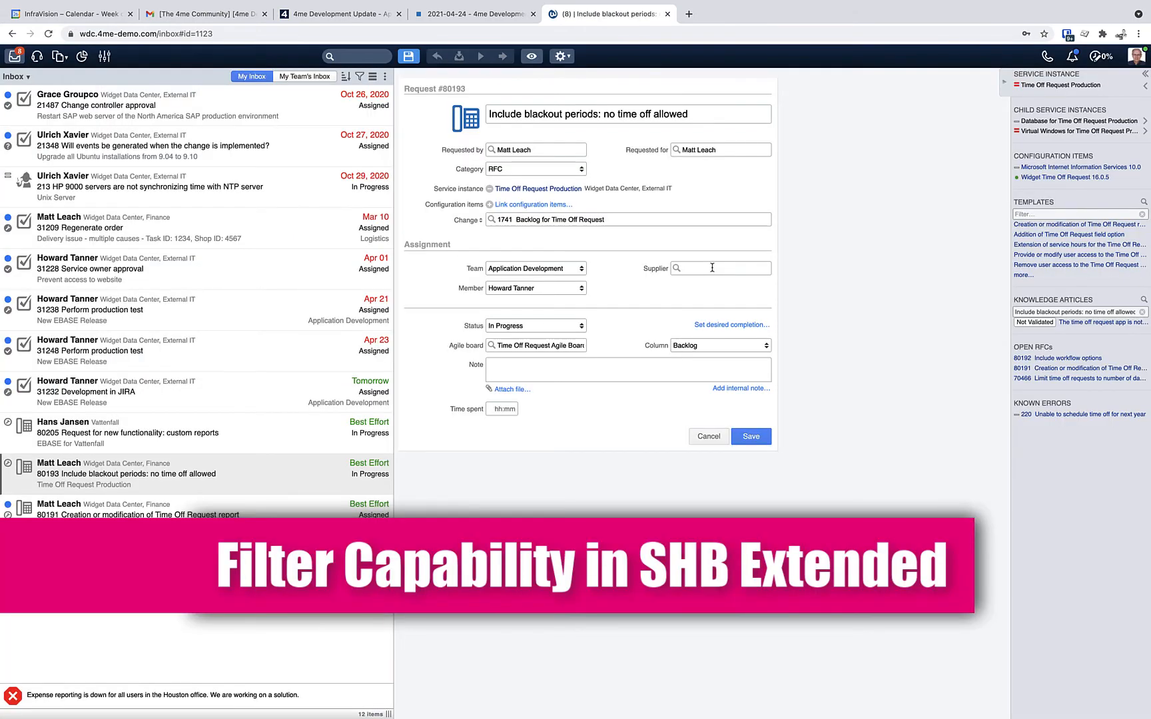
pyautogui.moveTo(887, 196)
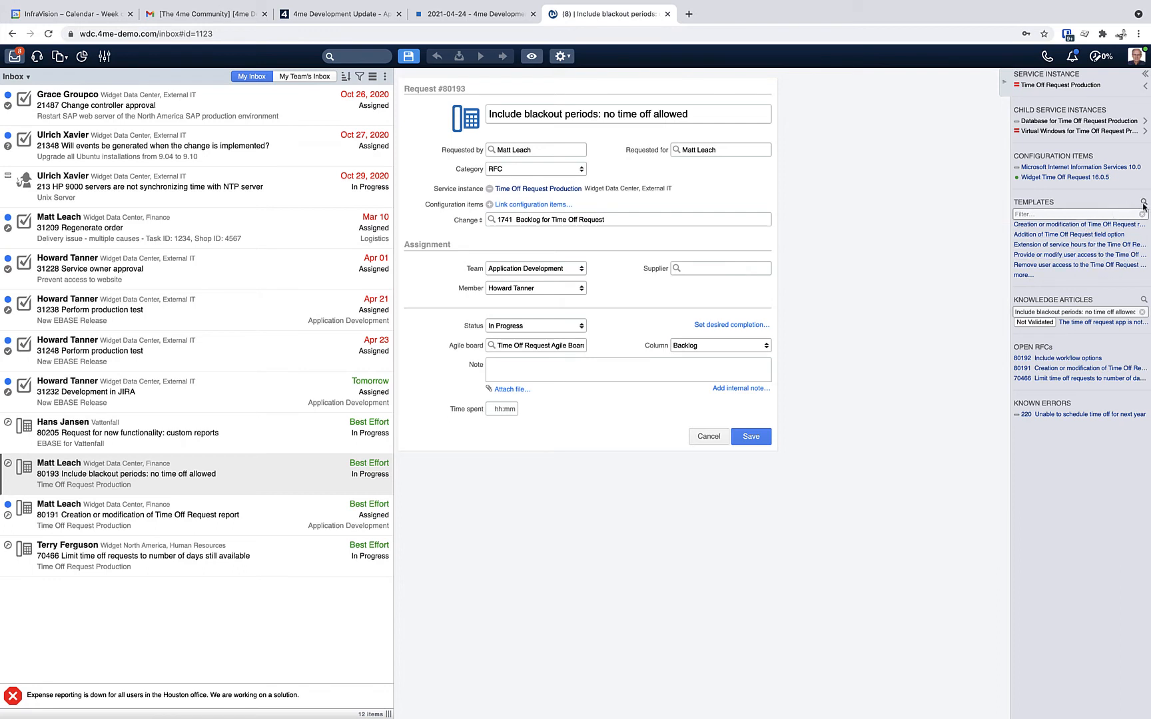
pyautogui.moveTo(1052, 284)
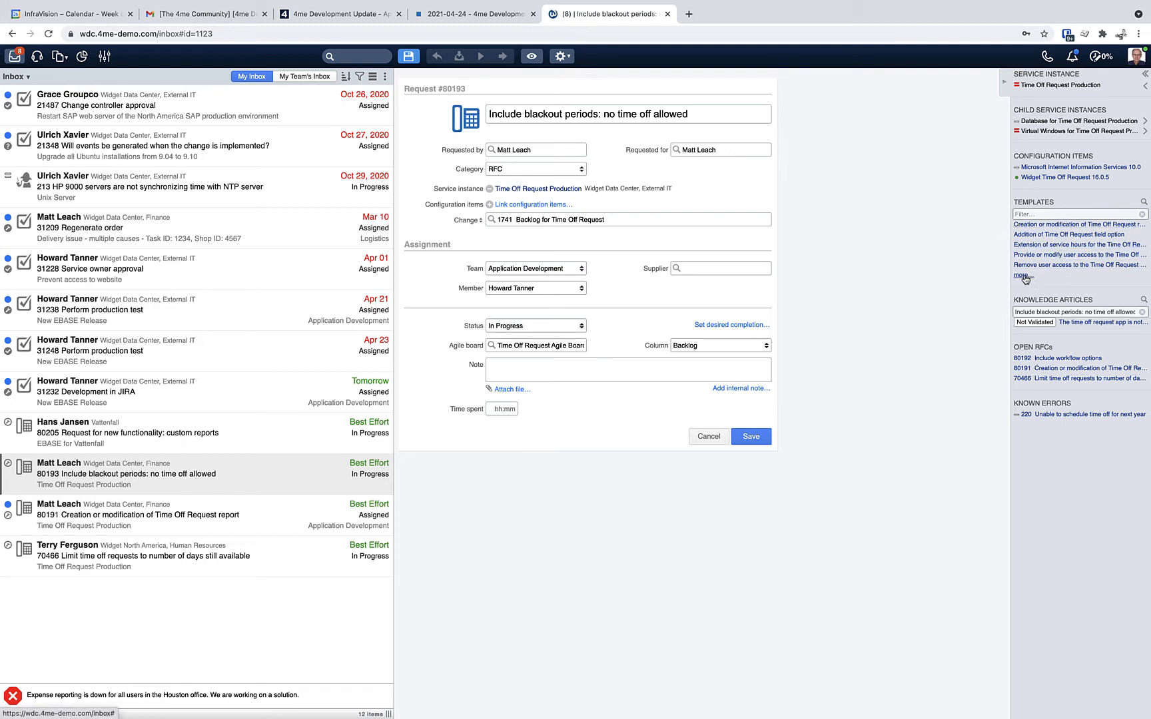
# Filter request 80193's suggested templates by 'time'.
pyautogui.click(1071, 214)
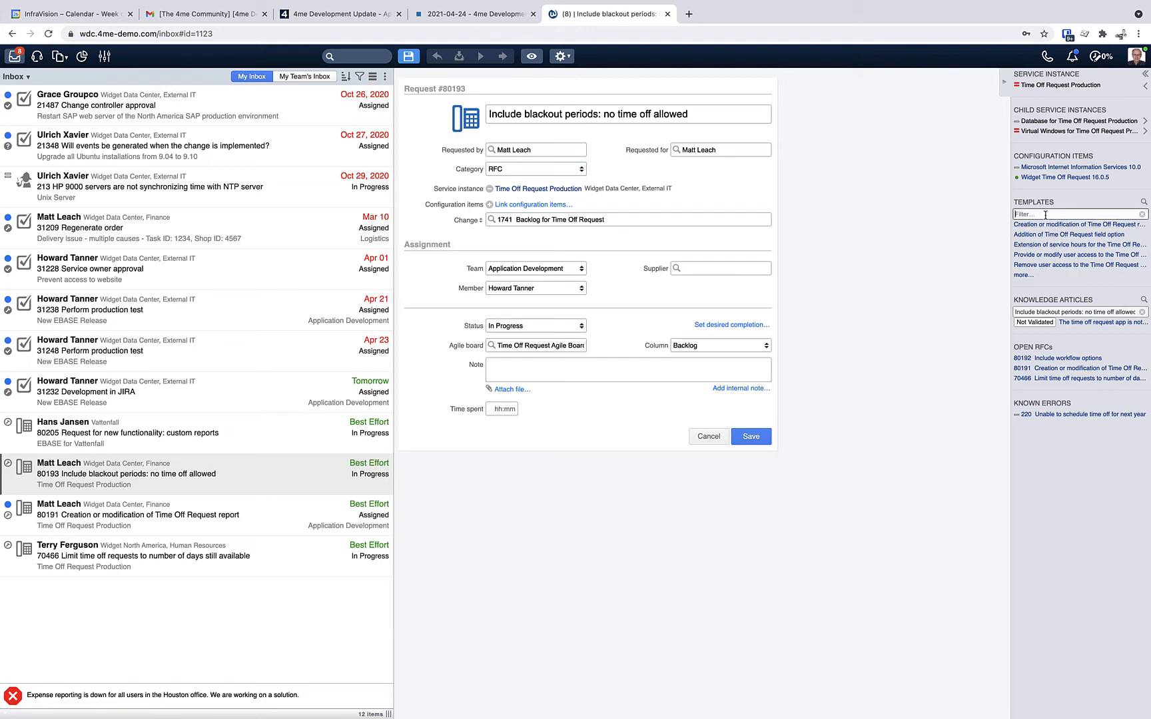
pyautogui.write('time')
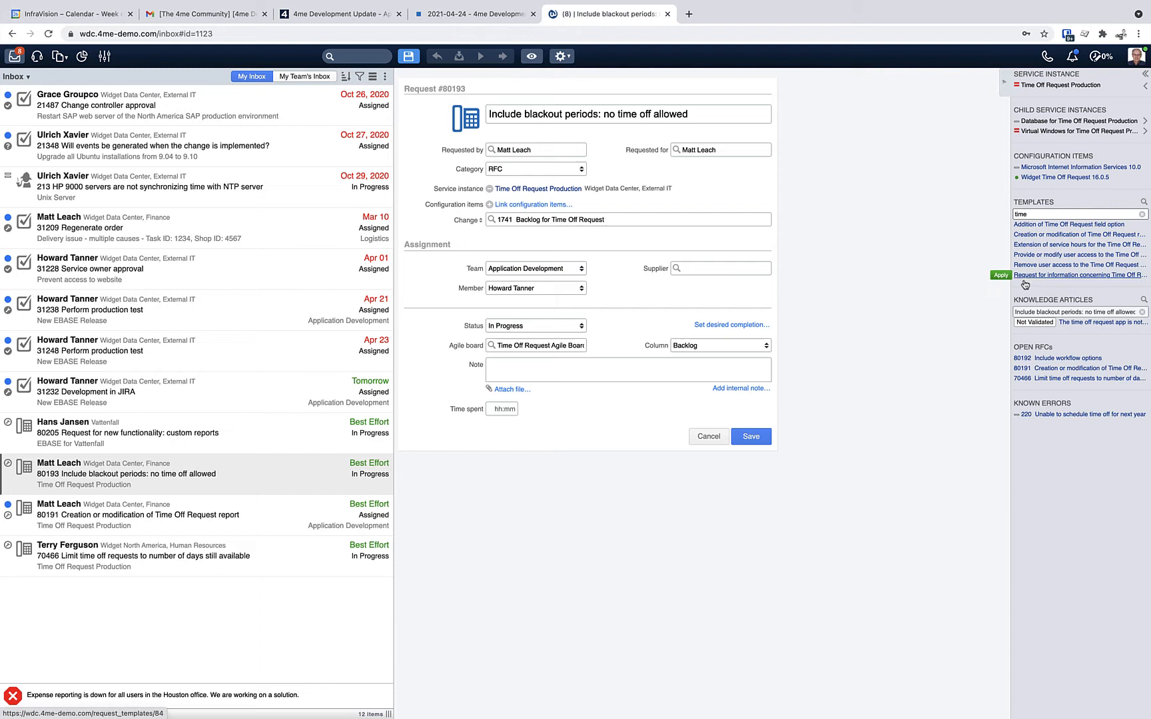
pyautogui.moveTo(922, 290)
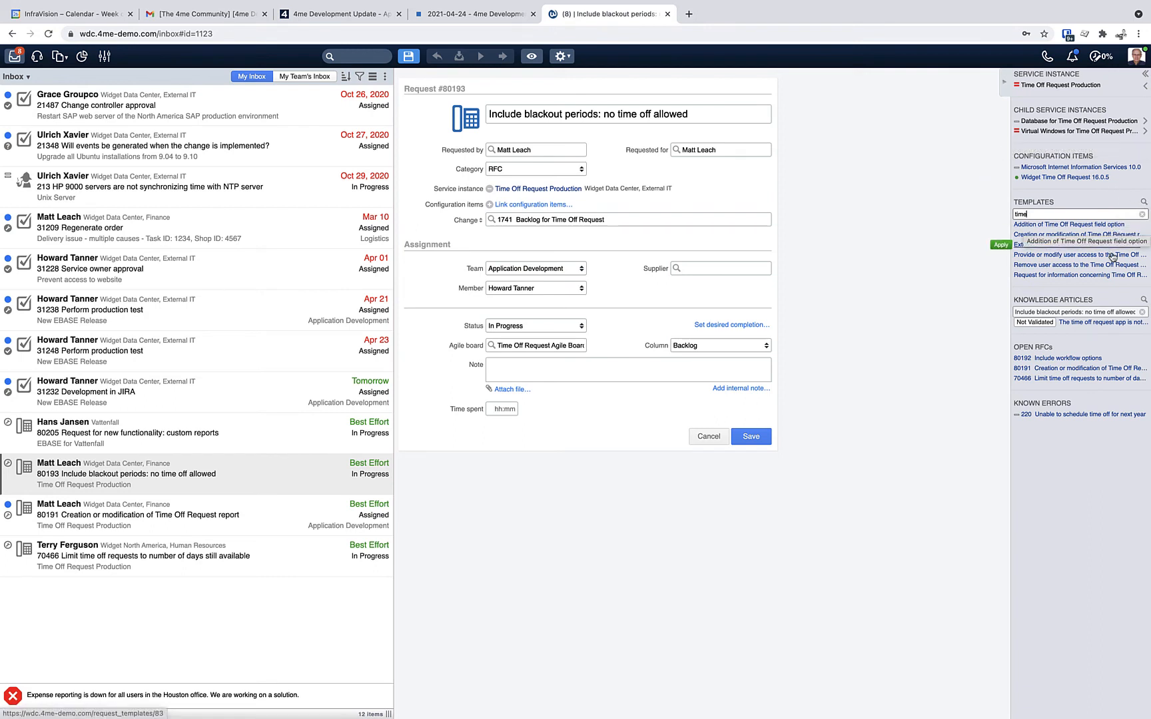
pyautogui.moveTo(1110, 289)
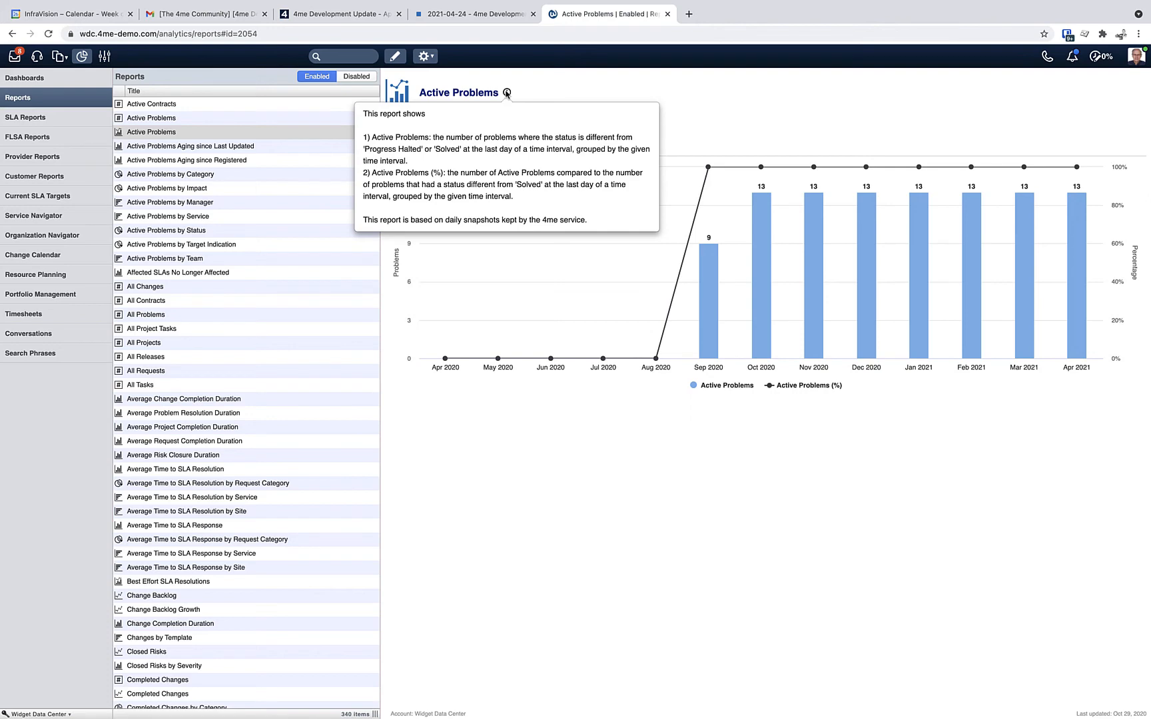
# Show the info description for the Active Problems report.
pyautogui.click(42, 236)
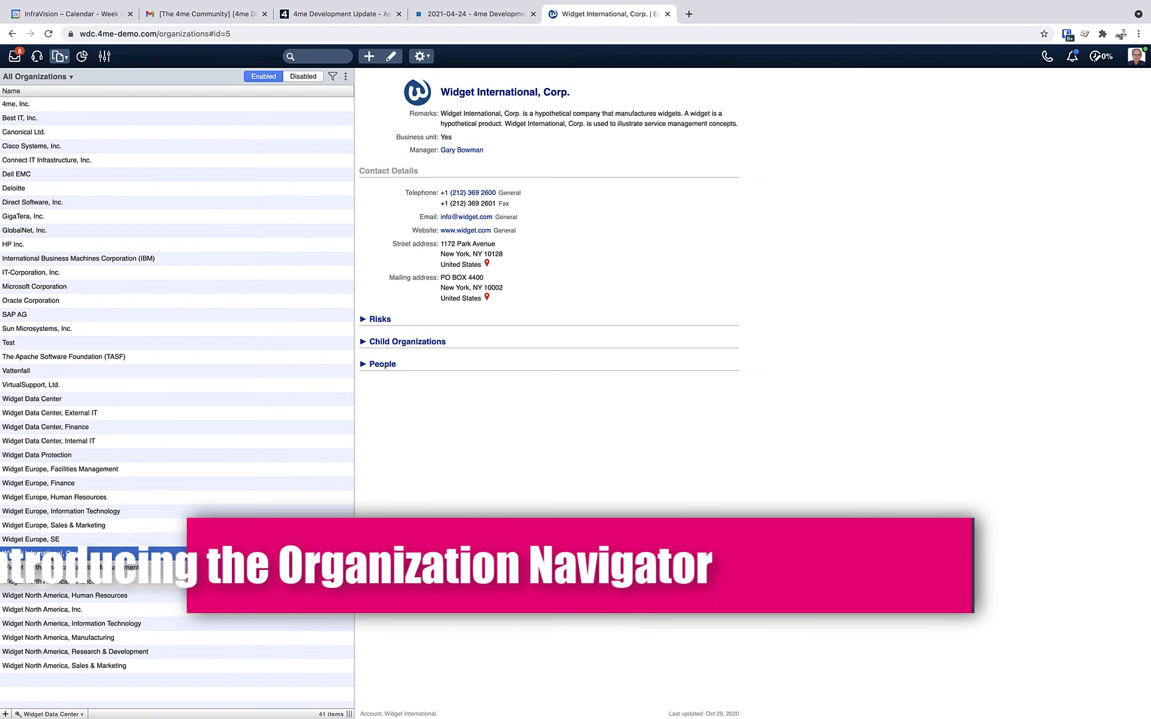
# Show Widget International, Corp.'s child organizations in the Organization Navigator.
pyautogui.click(420, 56)
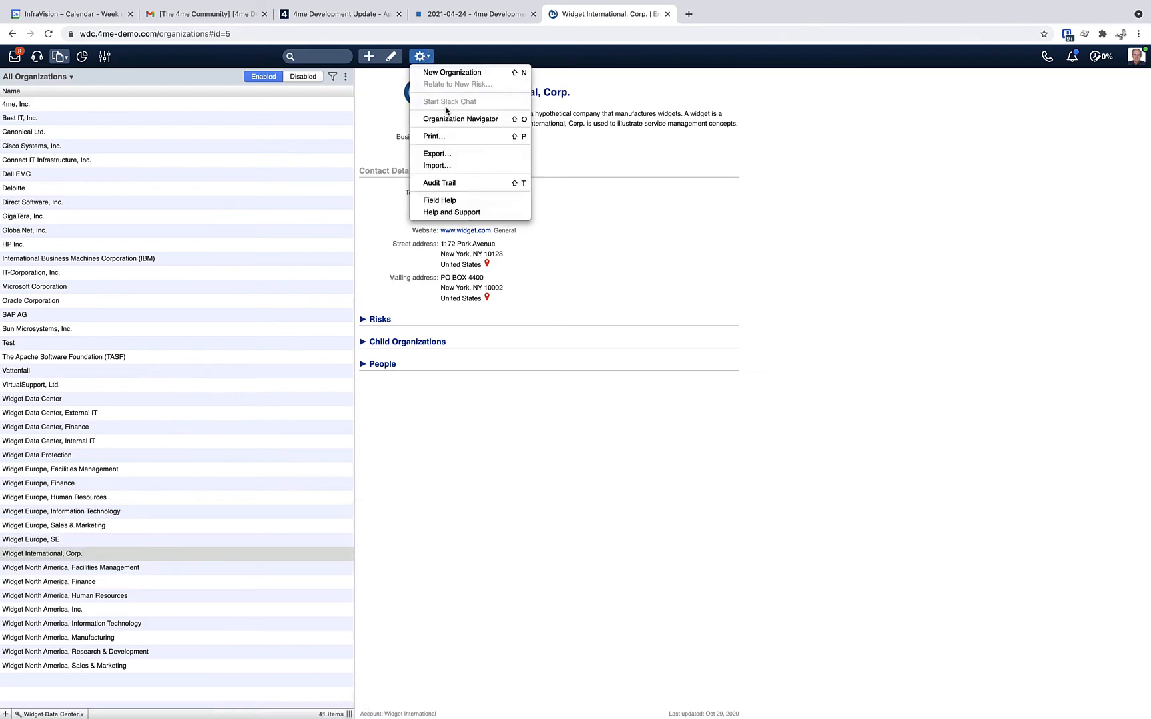
pyautogui.click(460, 119)
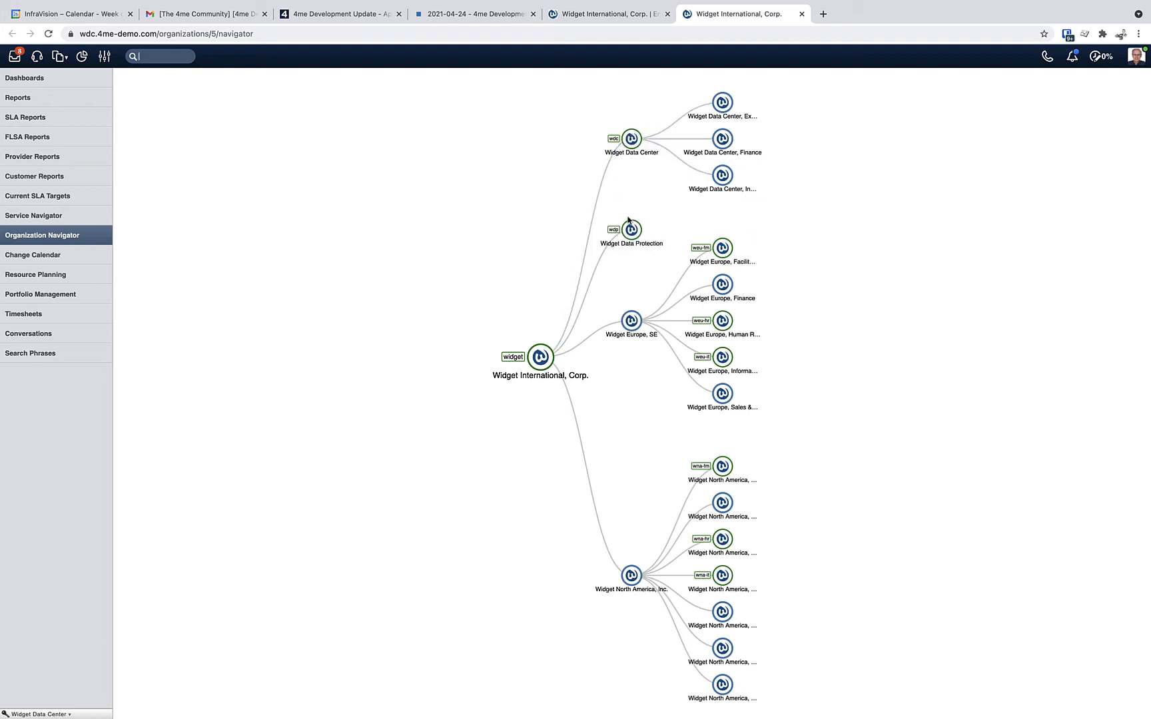
pyautogui.moveTo(724, 358)
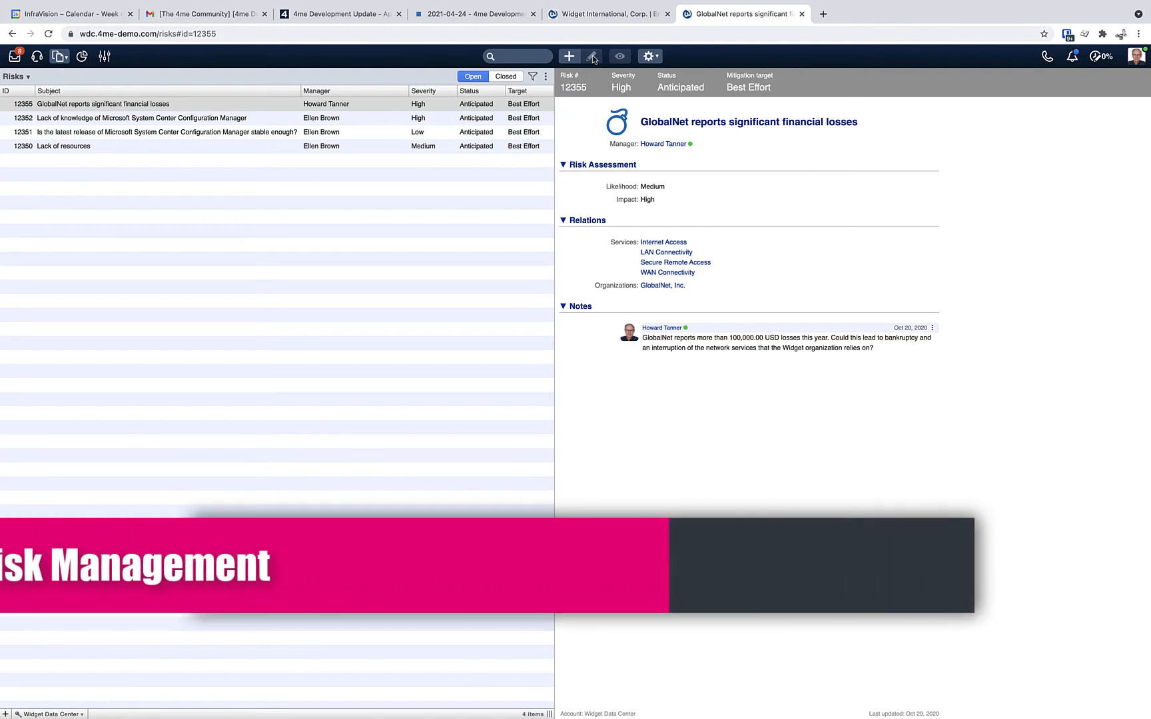
# Give risk 12355 a mitigation target of 30 April 2021 and save it.
pyautogui.click(592, 56)
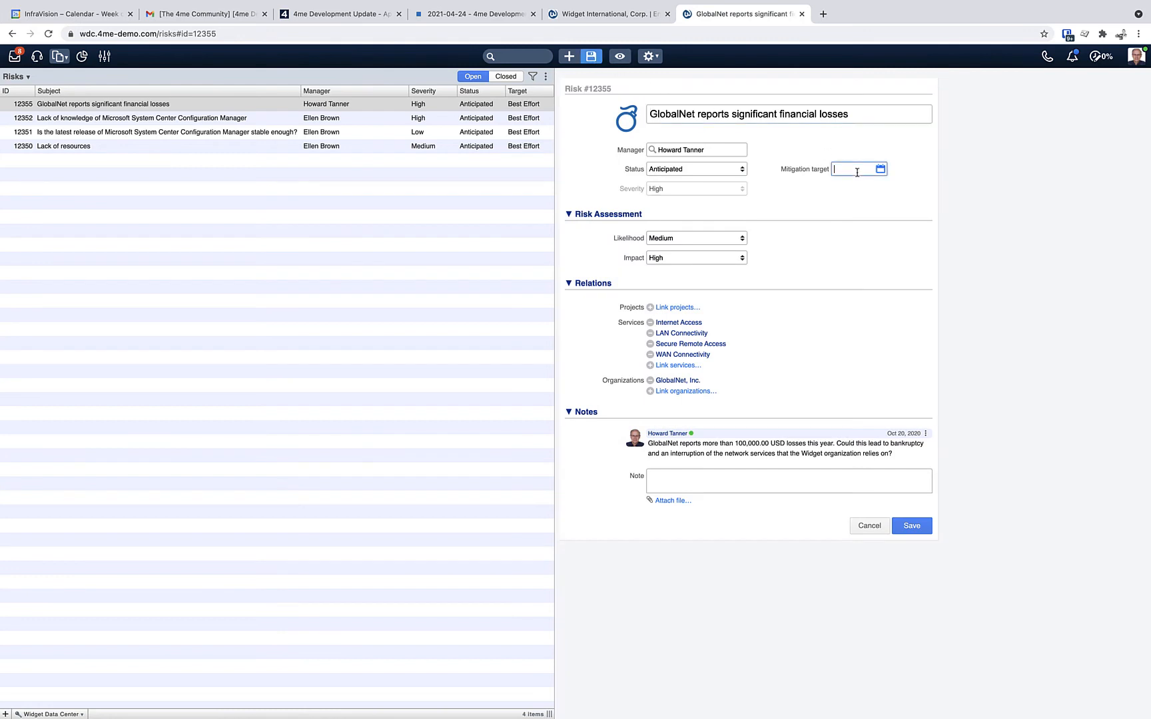
pyautogui.click(880, 168)
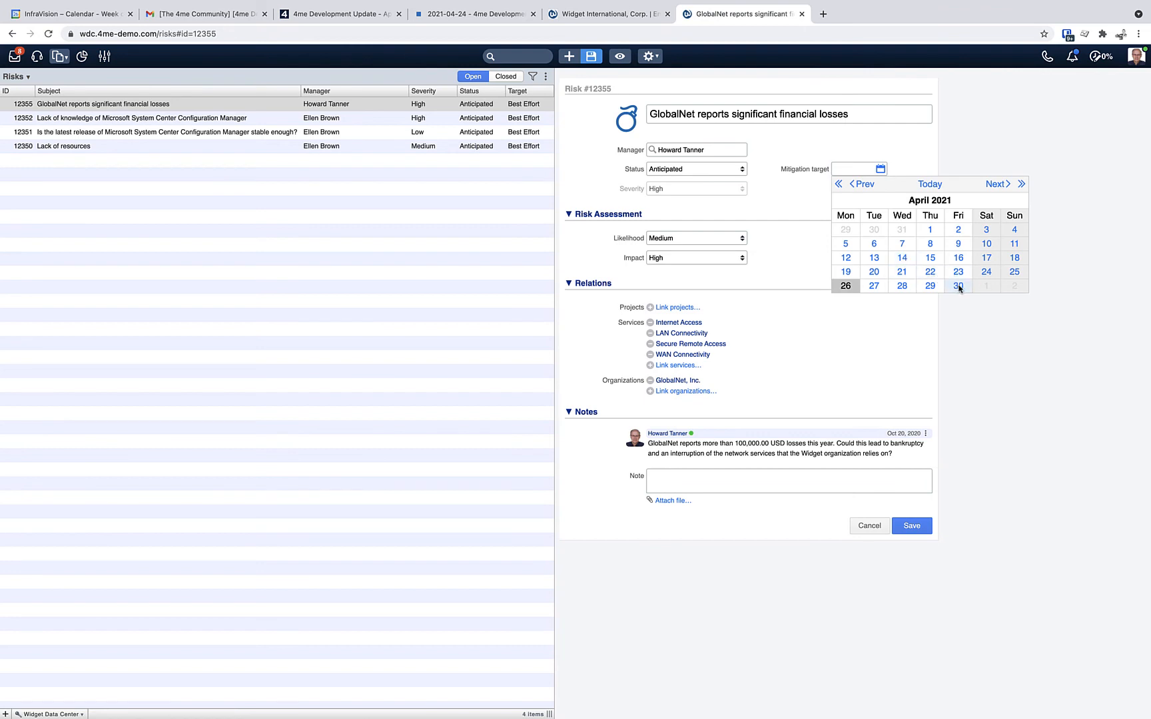
pyautogui.click(958, 286)
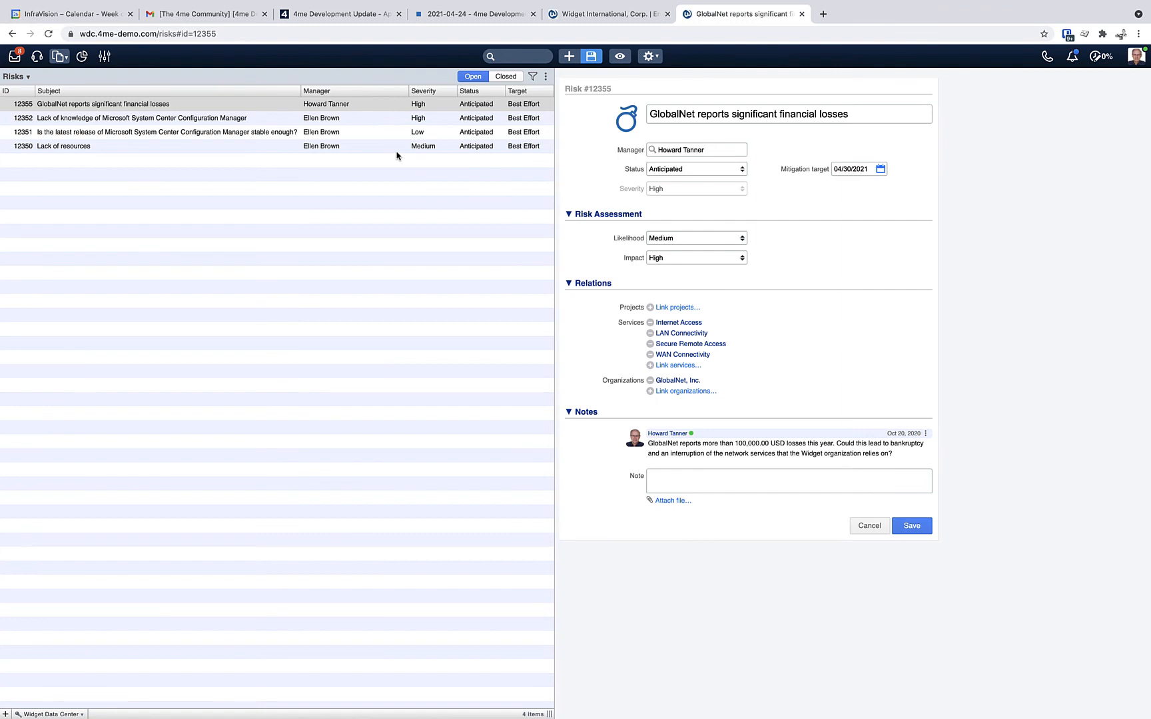
pyautogui.click(911, 525)
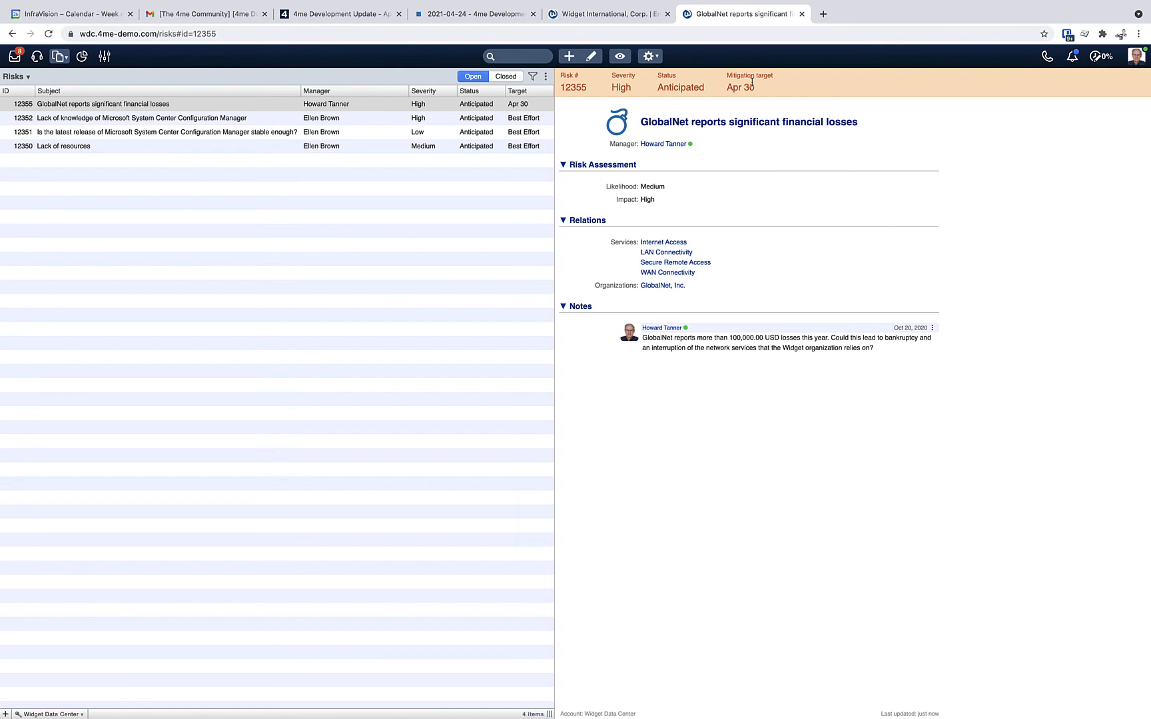
pyautogui.moveTo(741, 86)
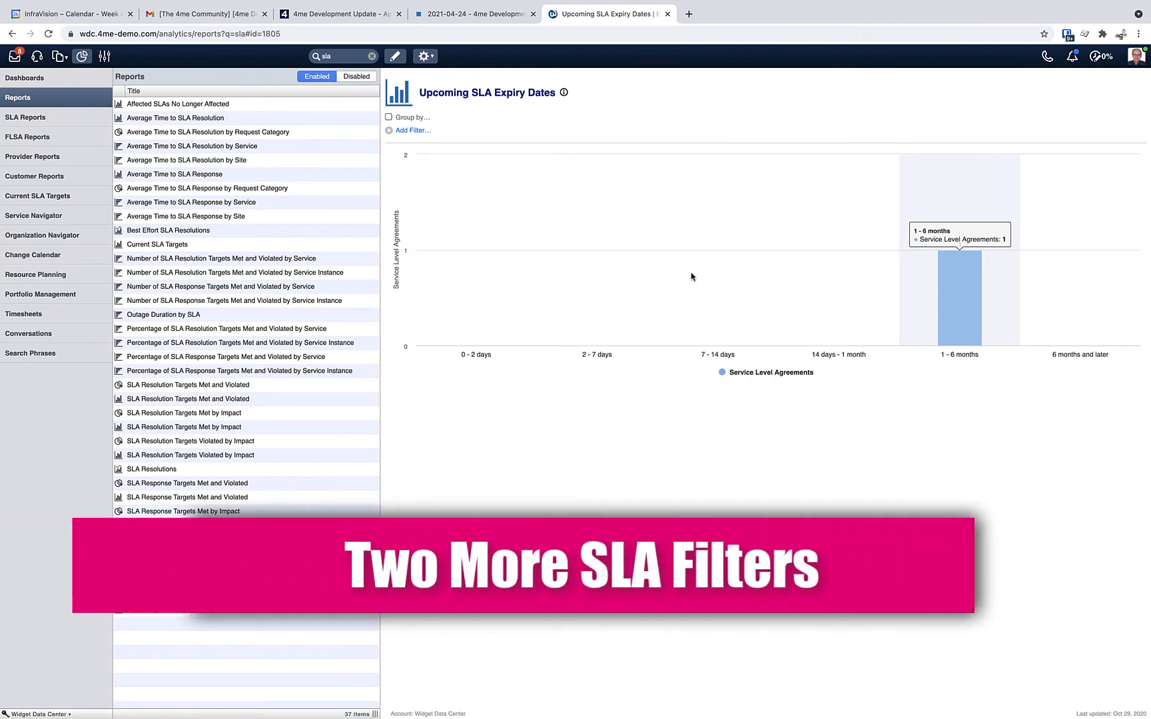
# Show the Upcoming SLA Expiry Dates report's list of available filter fields.
pyautogui.click(411, 130)
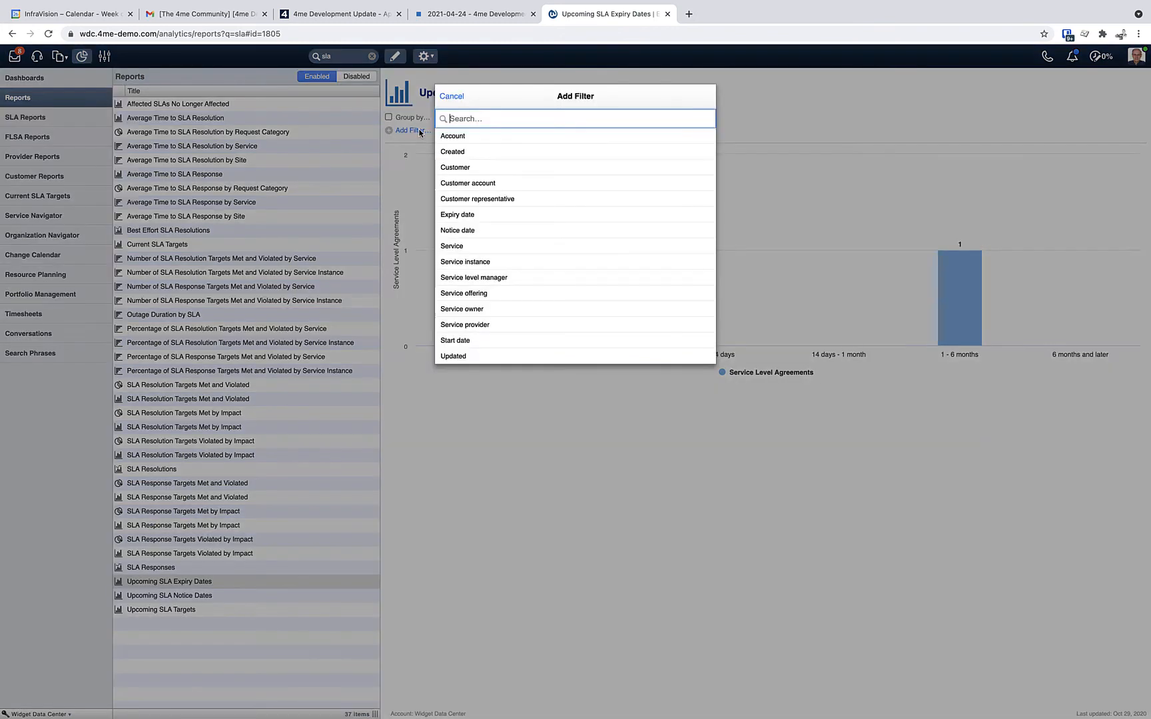
pyautogui.moveTo(476, 199)
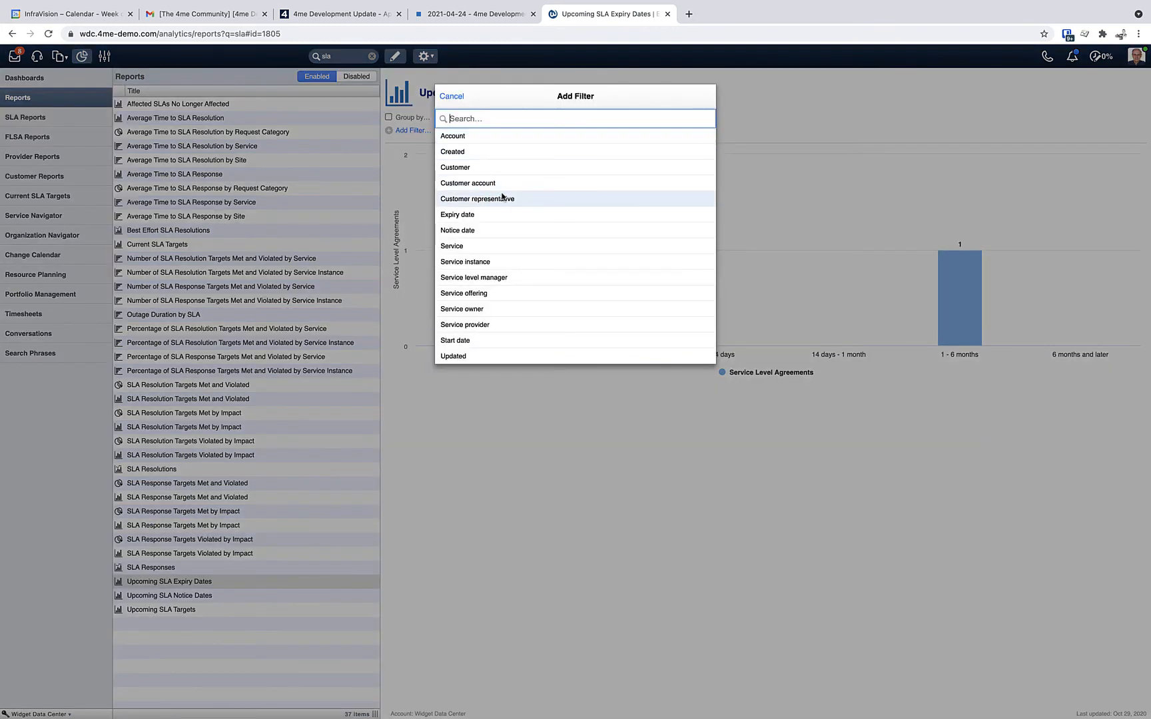
pyautogui.moveTo(505, 206)
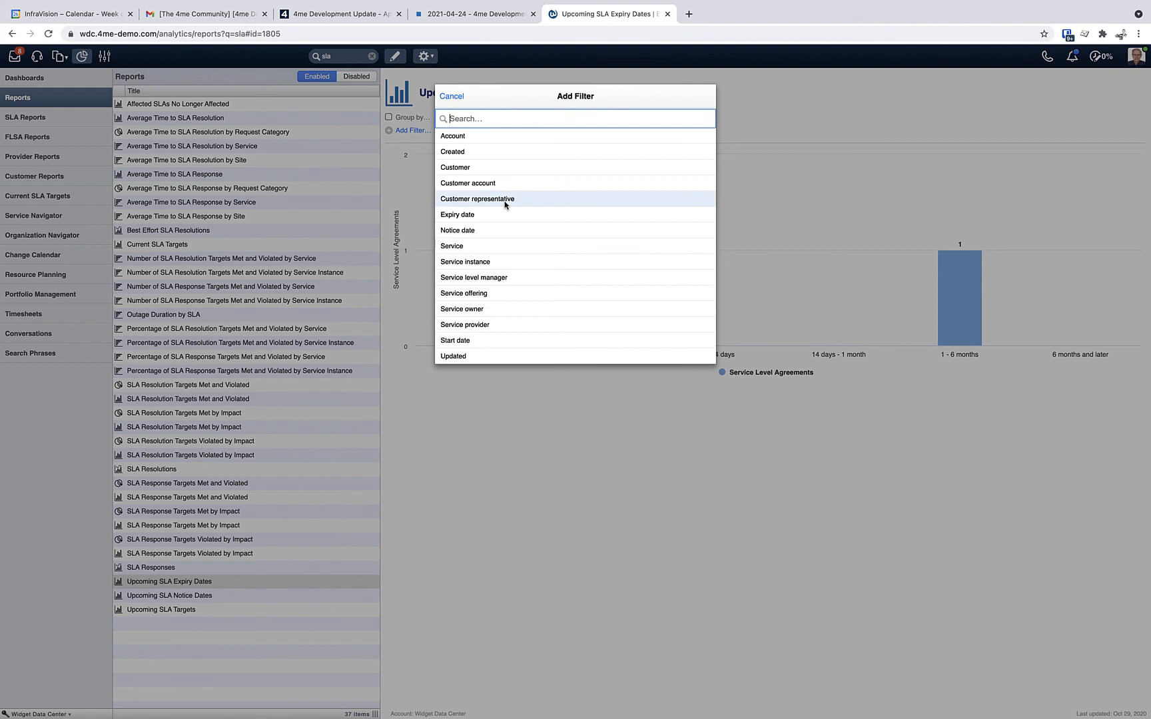
pyautogui.moveTo(494, 279)
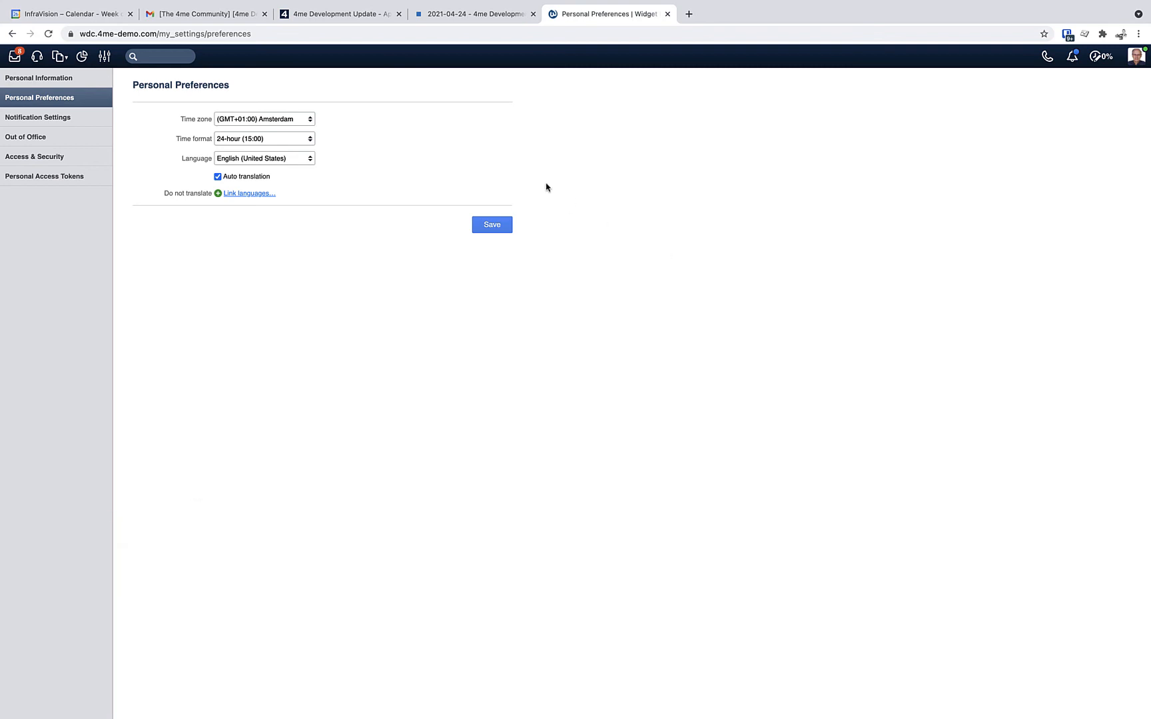
# Open the Do not translate language list and choose a language to exclude.
pyautogui.click(249, 193)
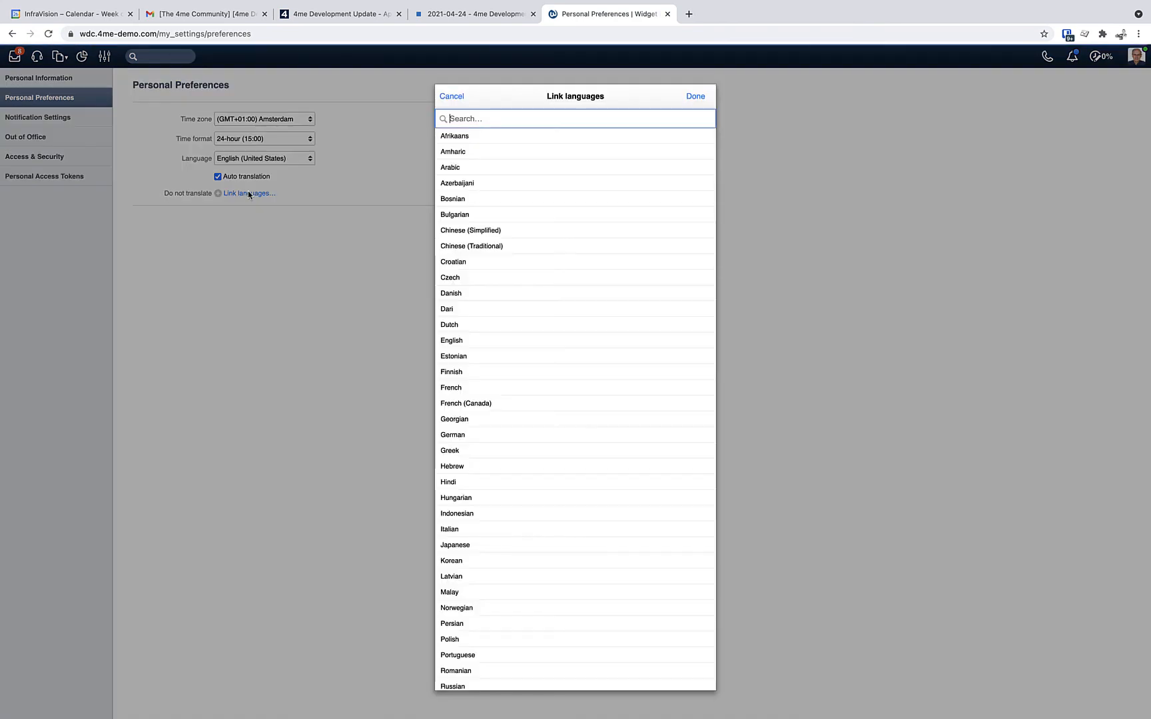
pyautogui.moveTo(464, 450)
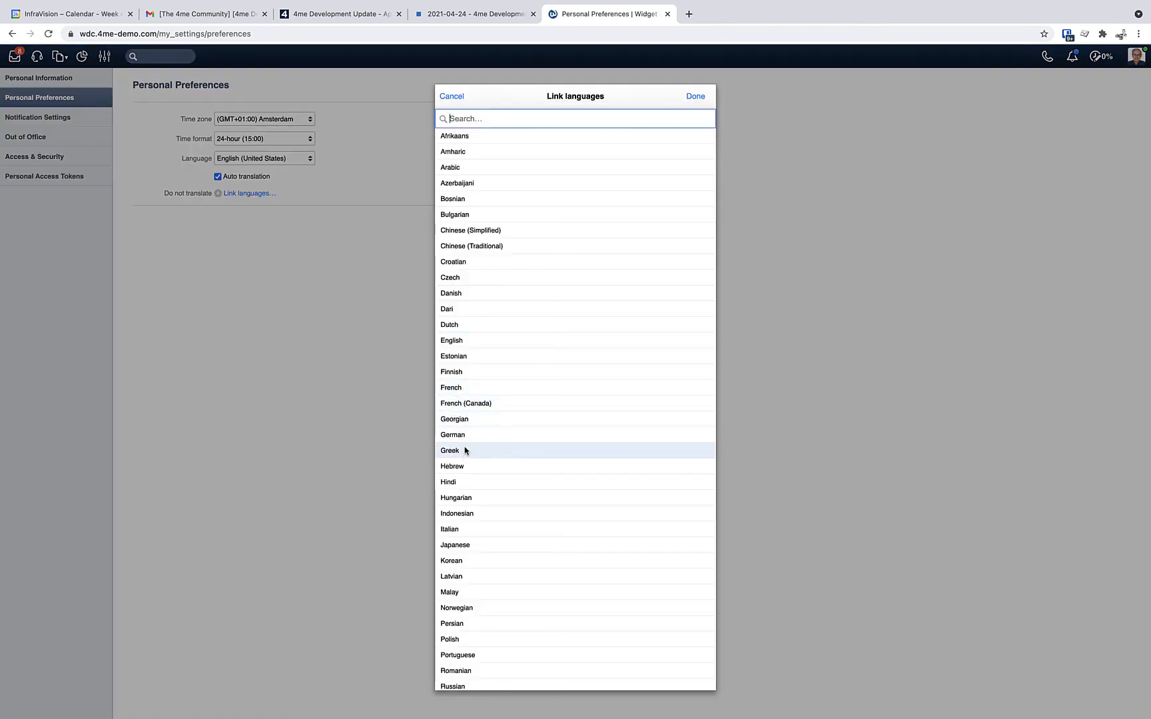
pyautogui.click(453, 419)
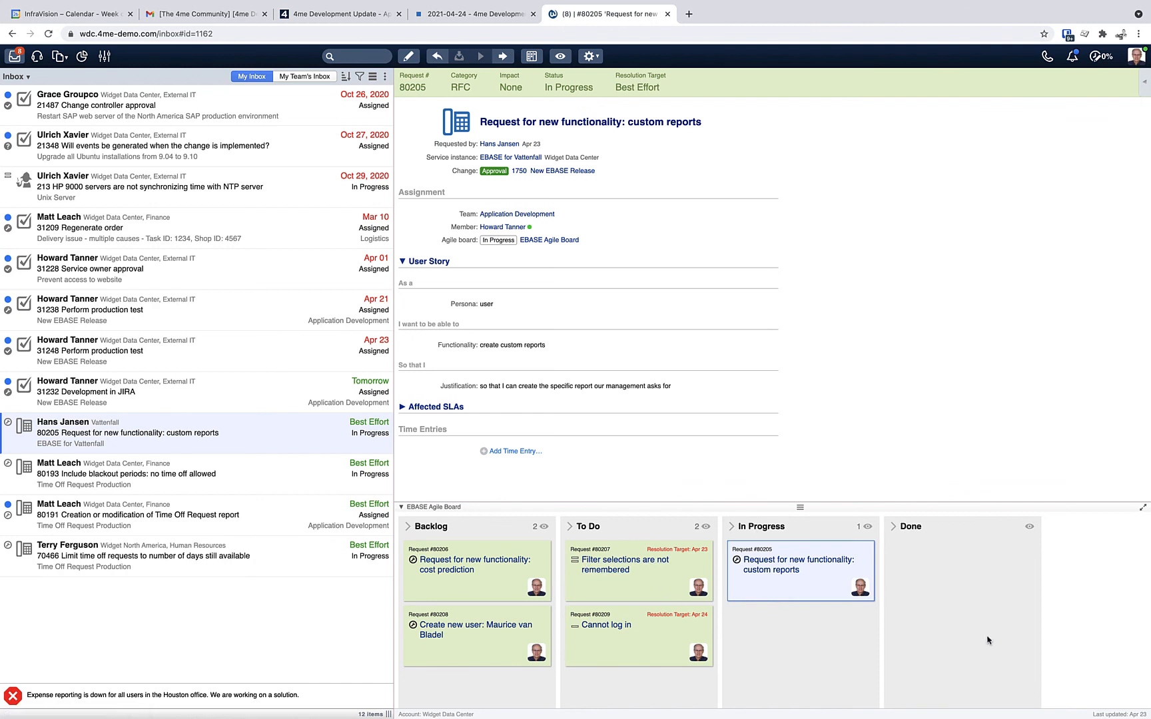
pyautogui.moveTo(416, 460)
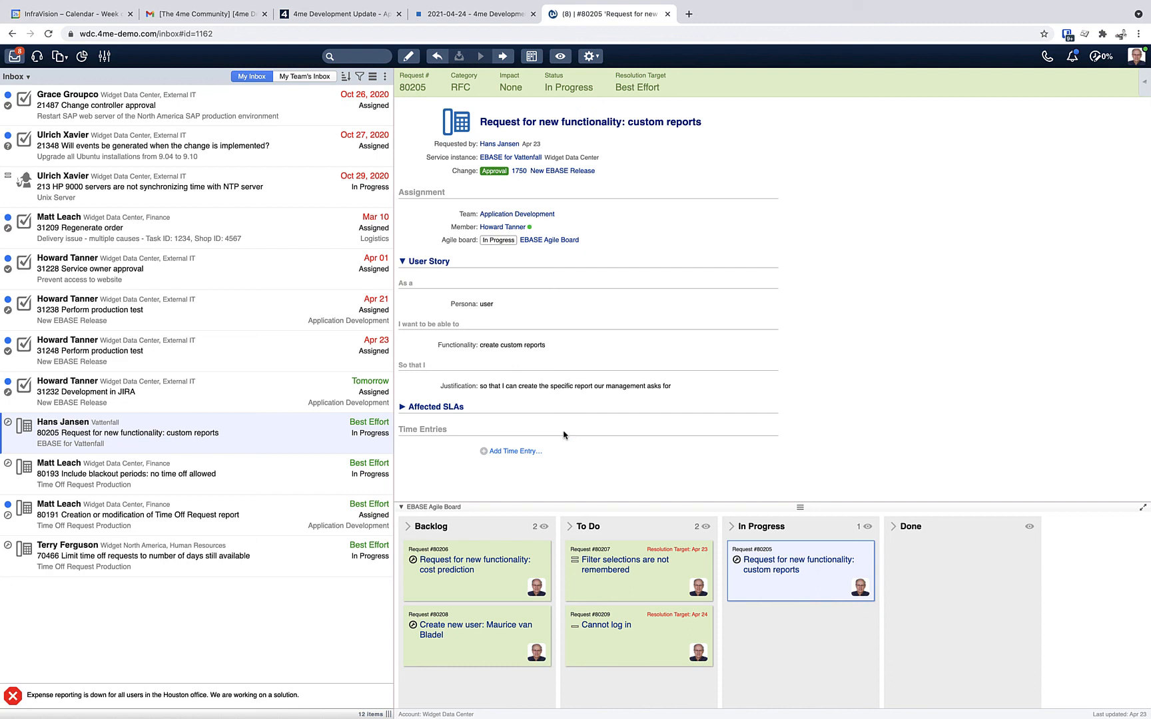
pyautogui.moveTo(532, 530)
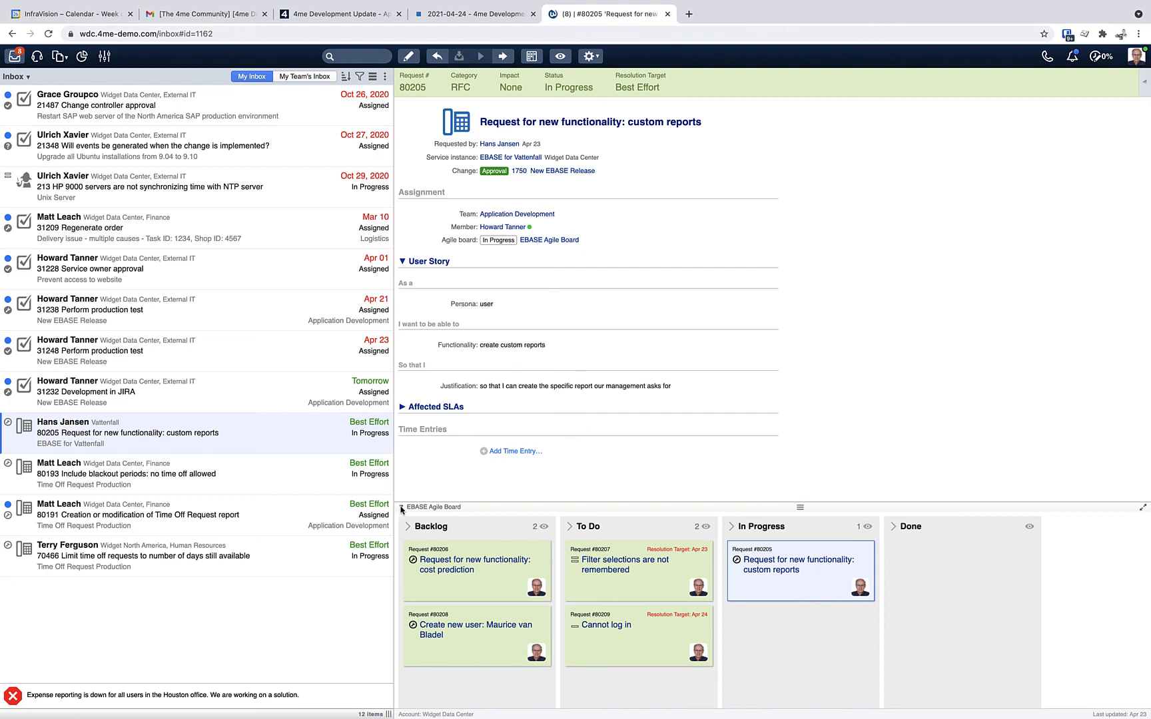
# Fold away the EBASE Agile Board panel on request 80205.
pyautogui.click(402, 511)
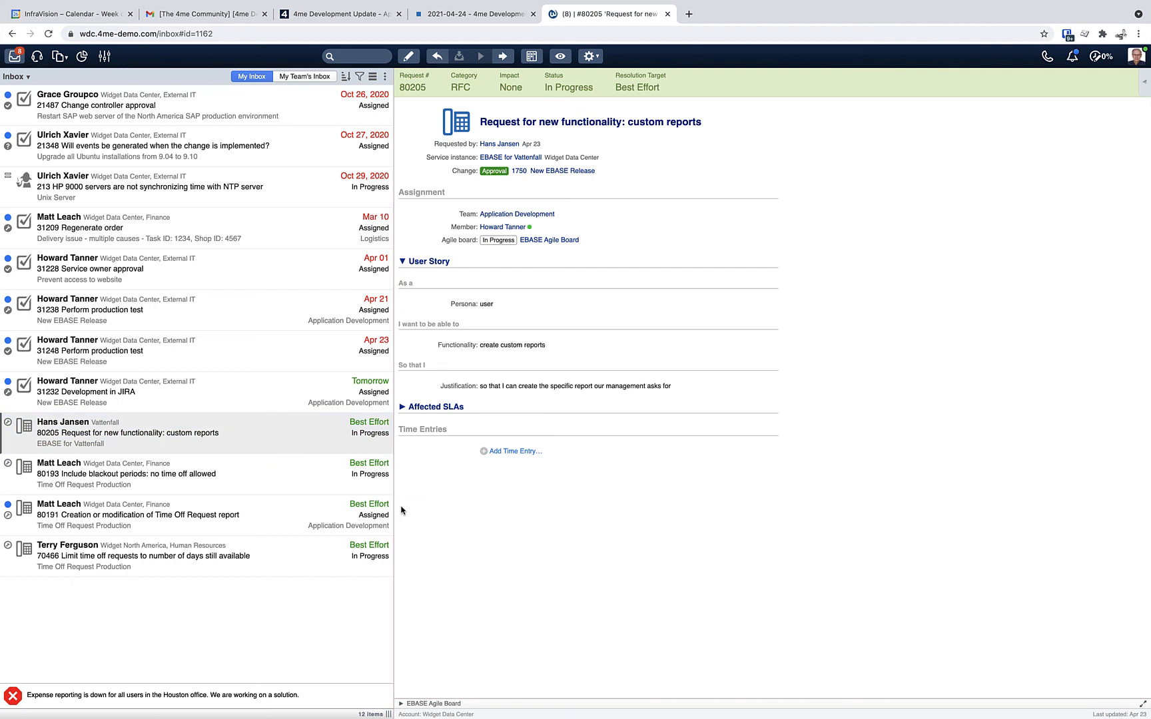
pyautogui.moveTo(579, 553)
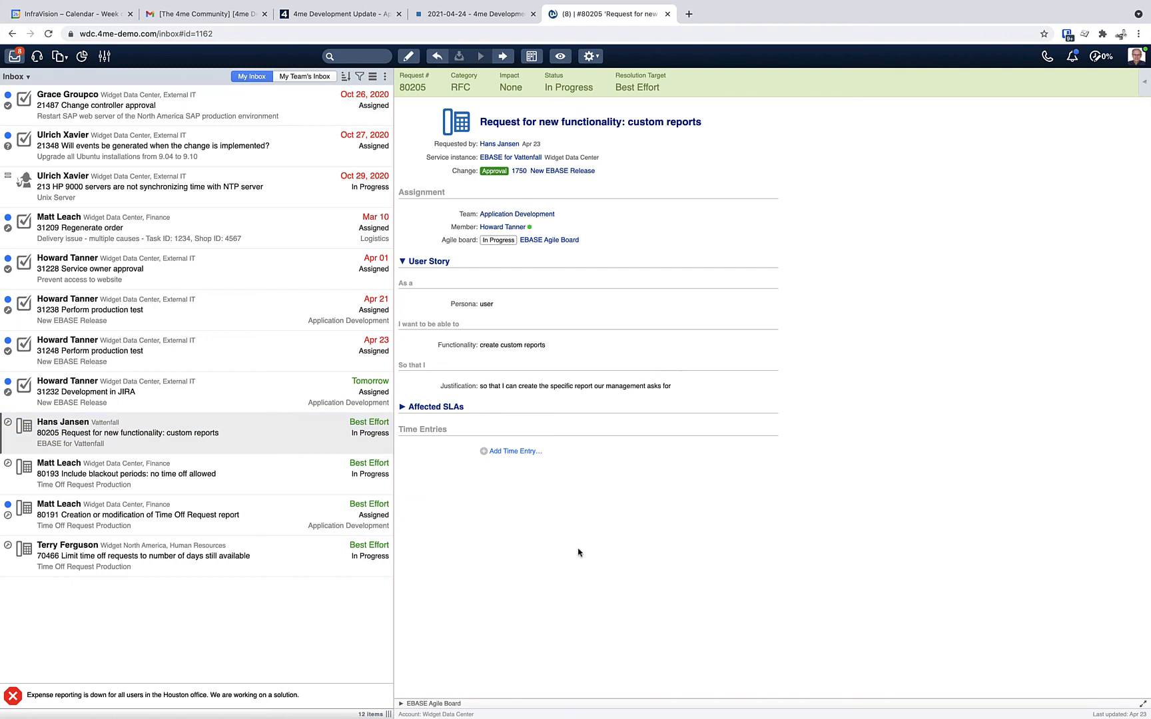
pyautogui.moveTo(649, 403)
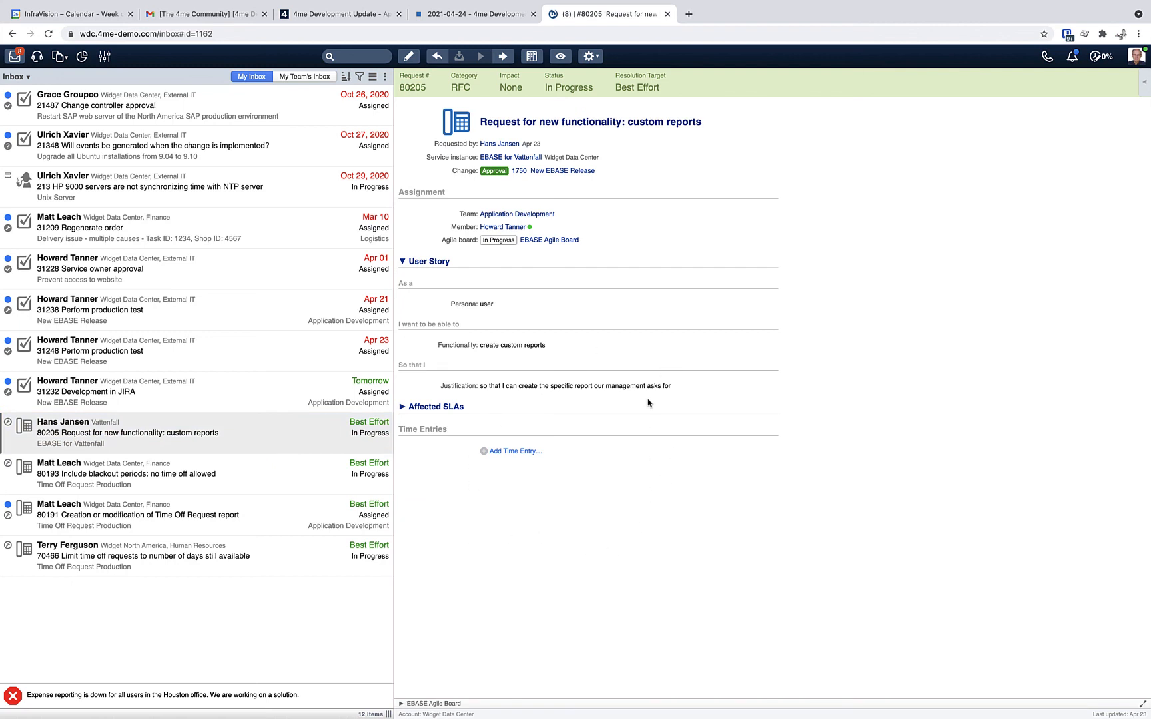